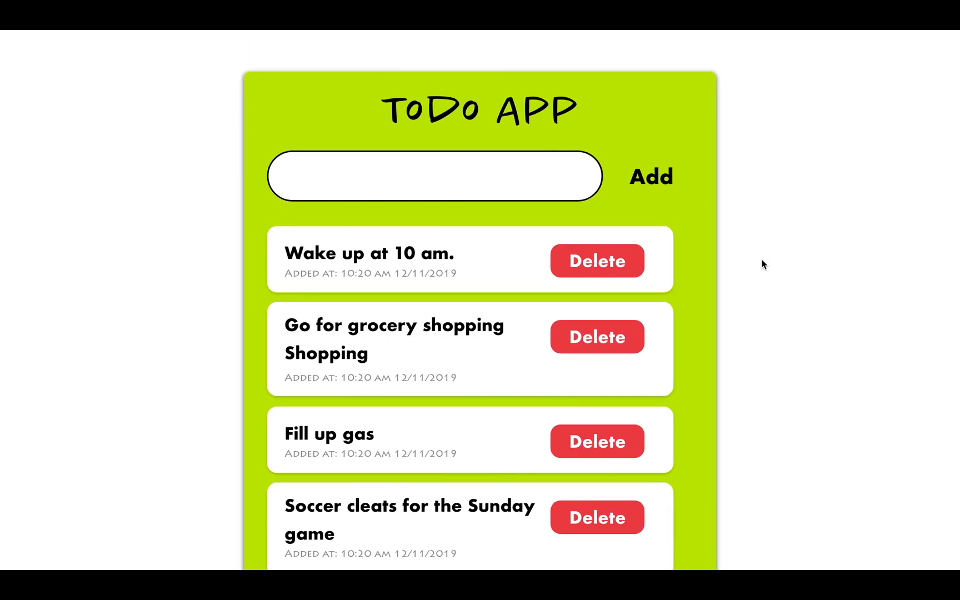
mouse_move(458, 383)
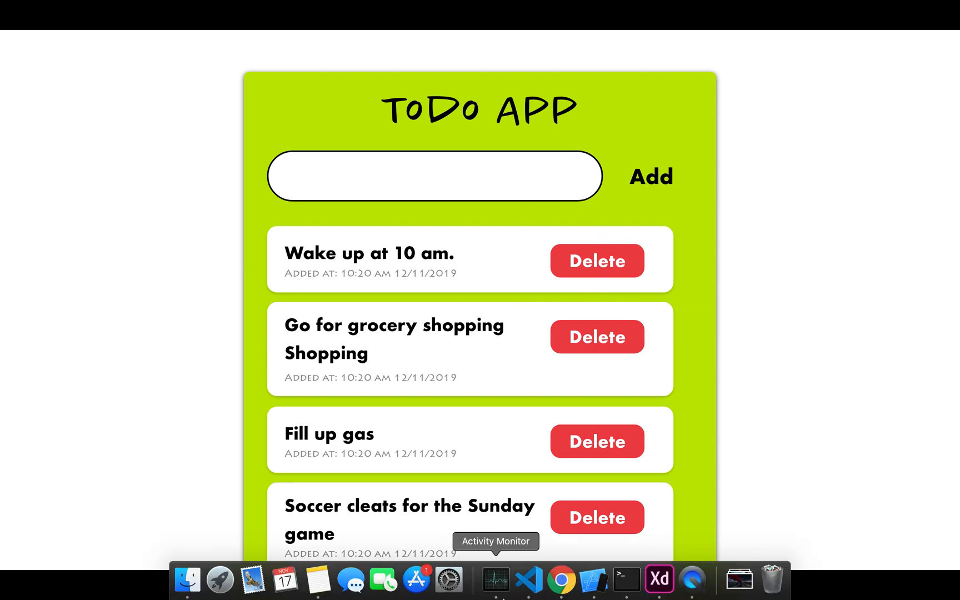
Bring up Chrome's Introducing Hooks page at its top and highlight the '16.8' version mention.
left_click(560, 579)
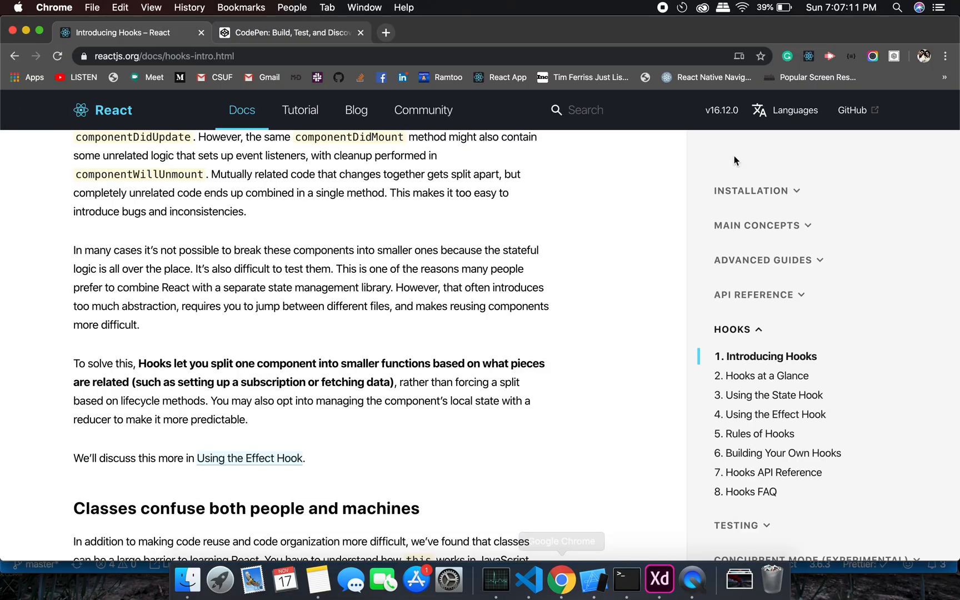
scroll("up", 3)
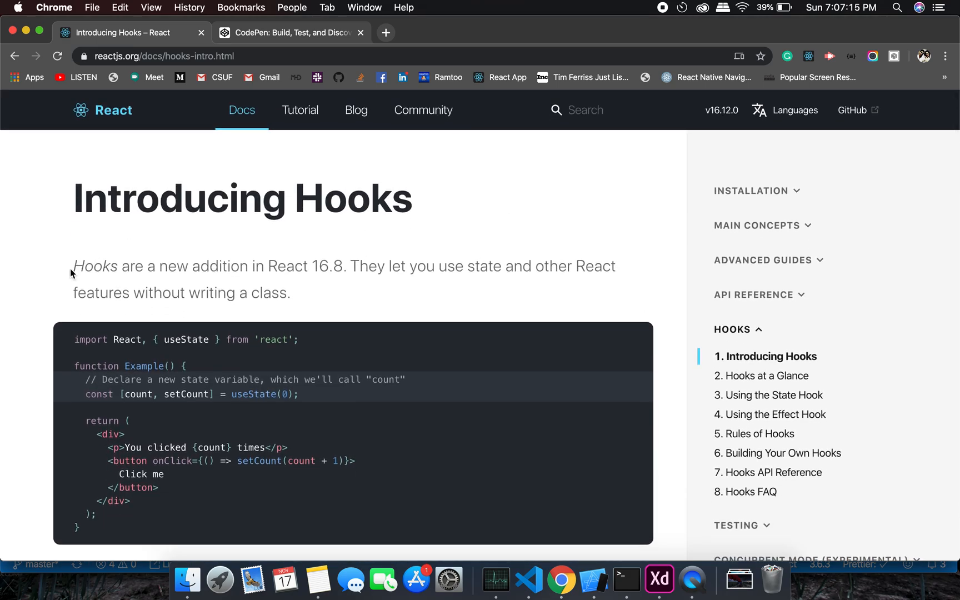
double_click(313, 265)
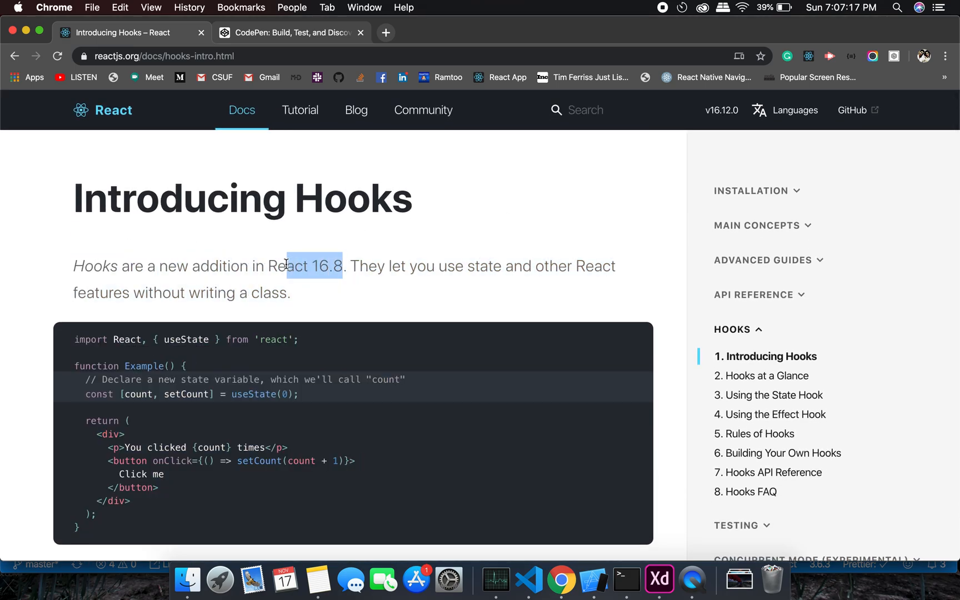
mouse_move(721, 110)
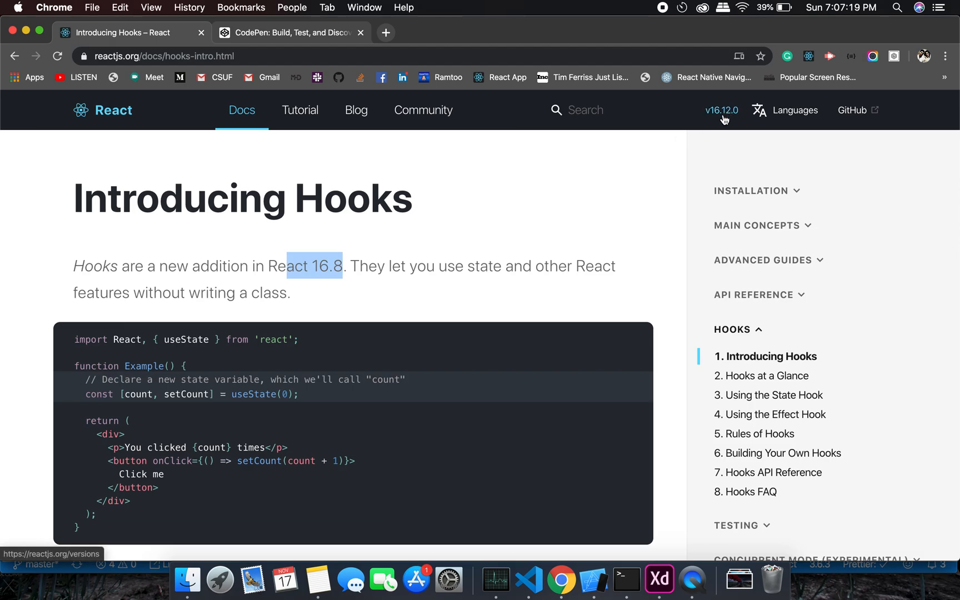
scroll("down", 3)
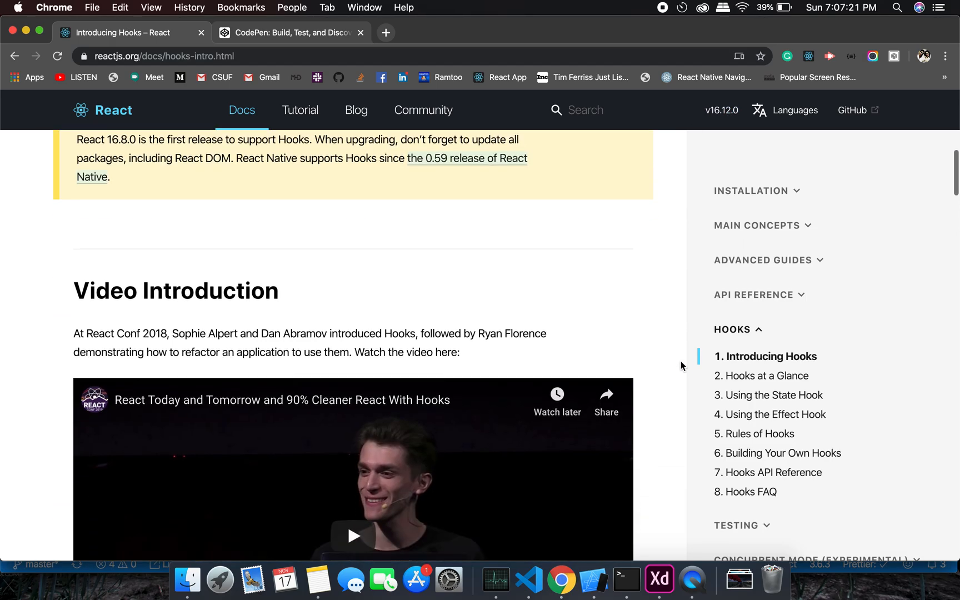
scroll("up", 3)
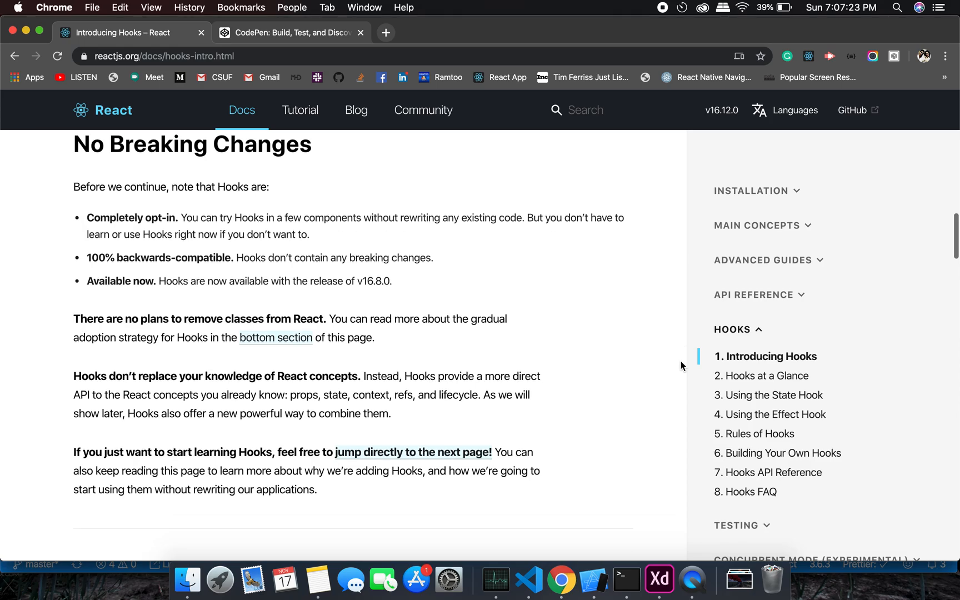
scroll("down", 3)
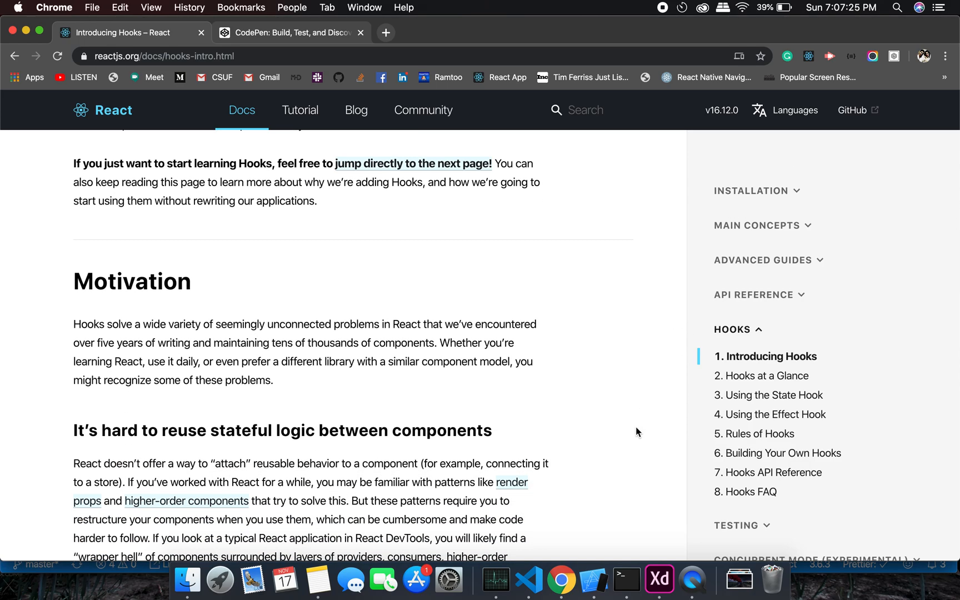
scroll("down", 3)
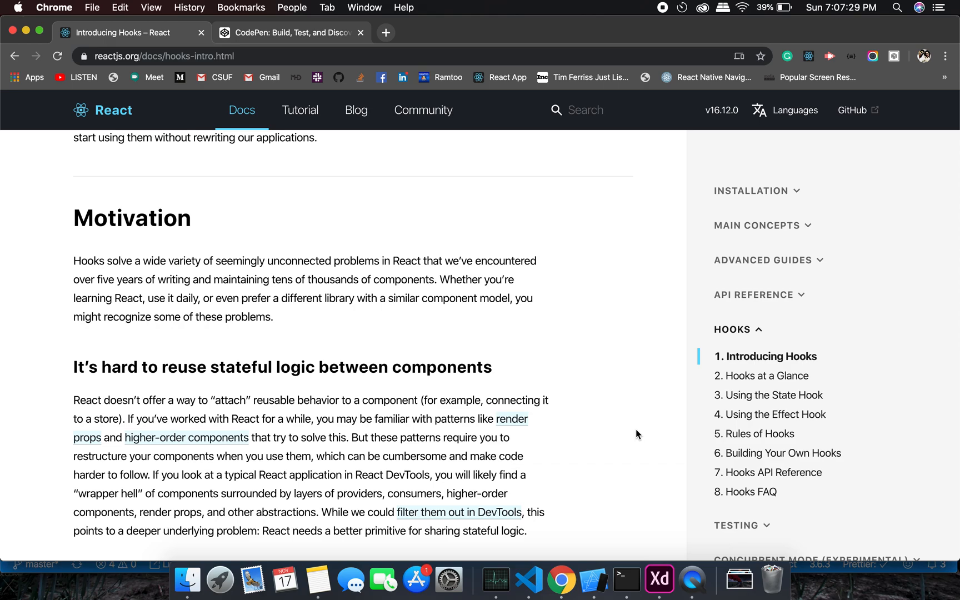
scroll("down", 3)
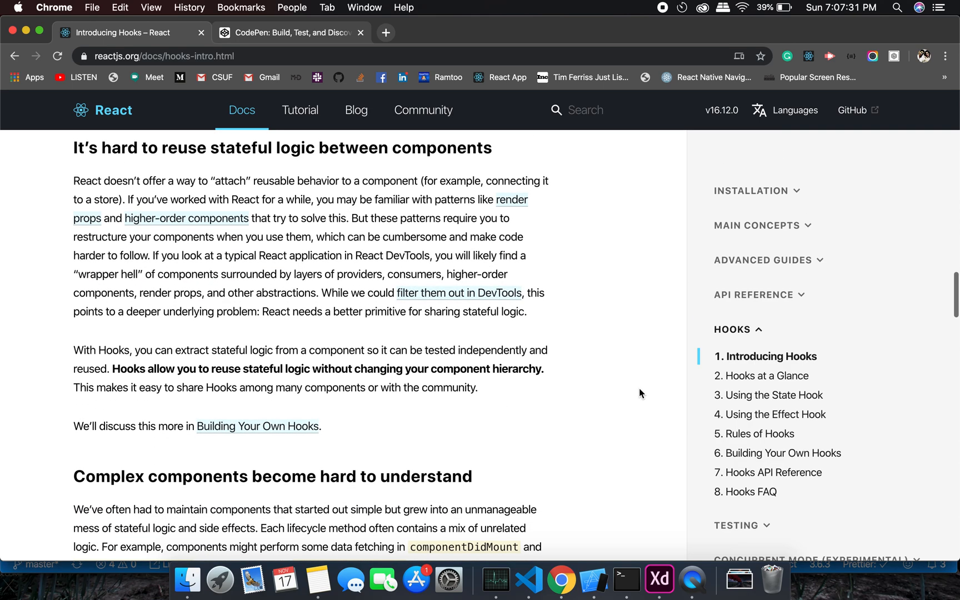
mouse_move(644, 314)
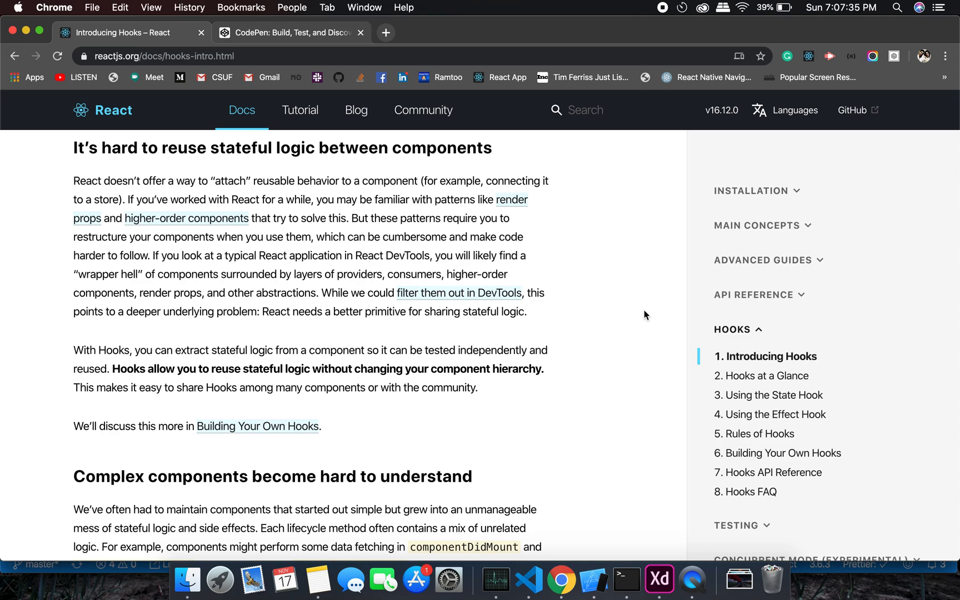
mouse_move(660, 11)
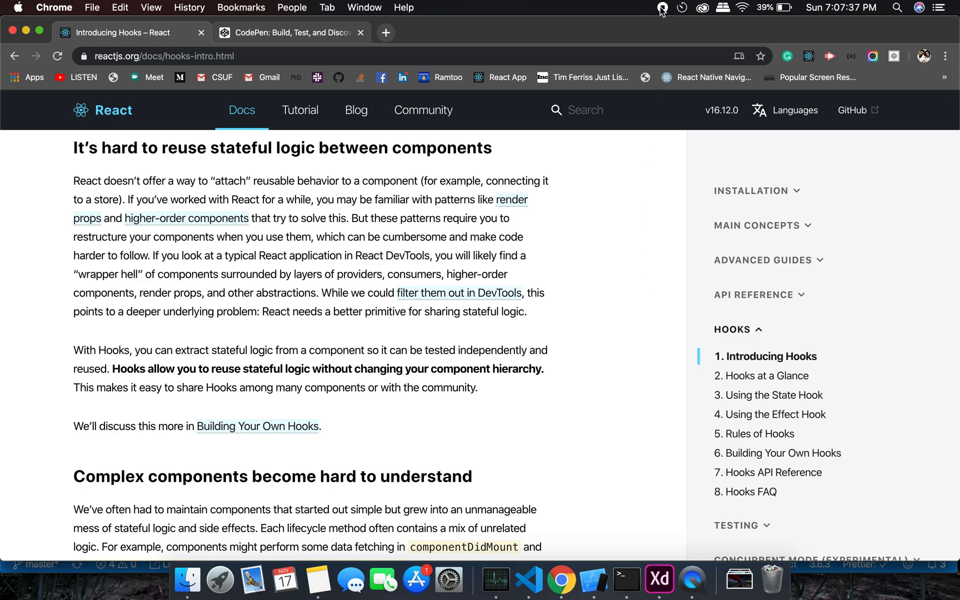